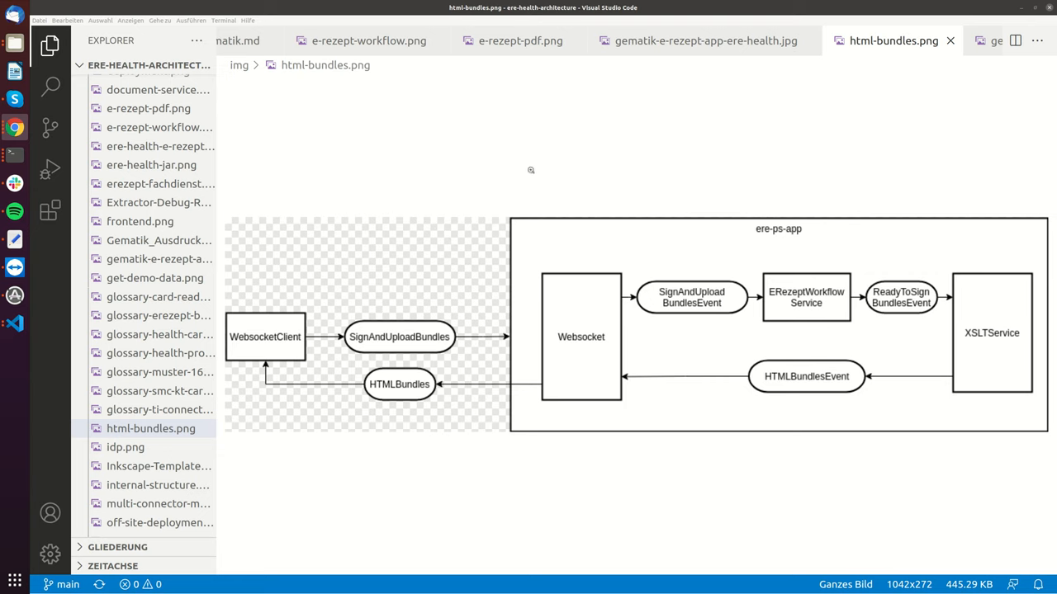
{"action": "mouse_move", "coordinate": [425, 299]}
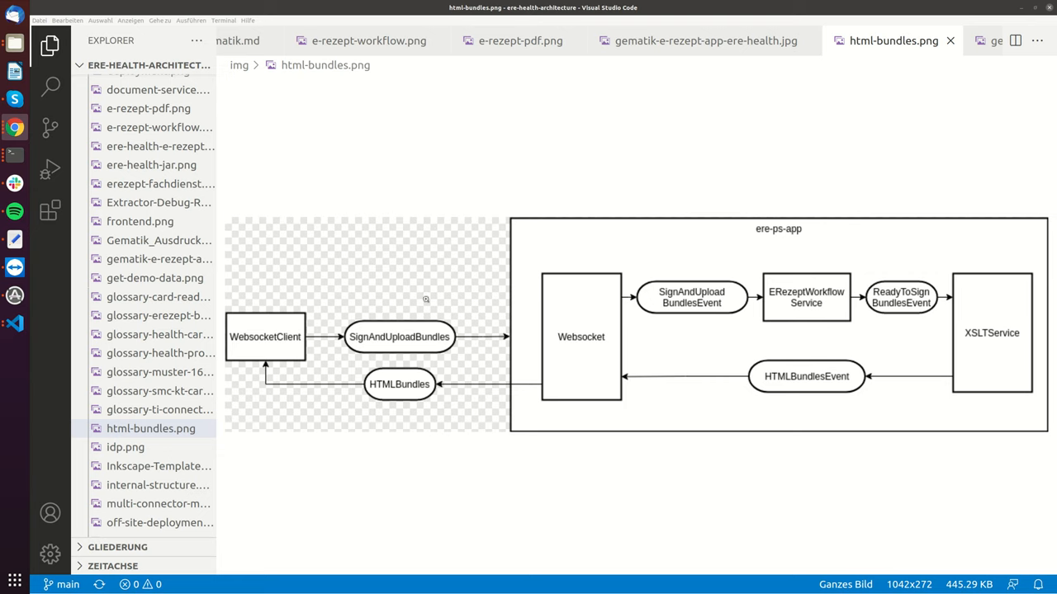
{"action": "mouse_move", "coordinate": [404, 344]}
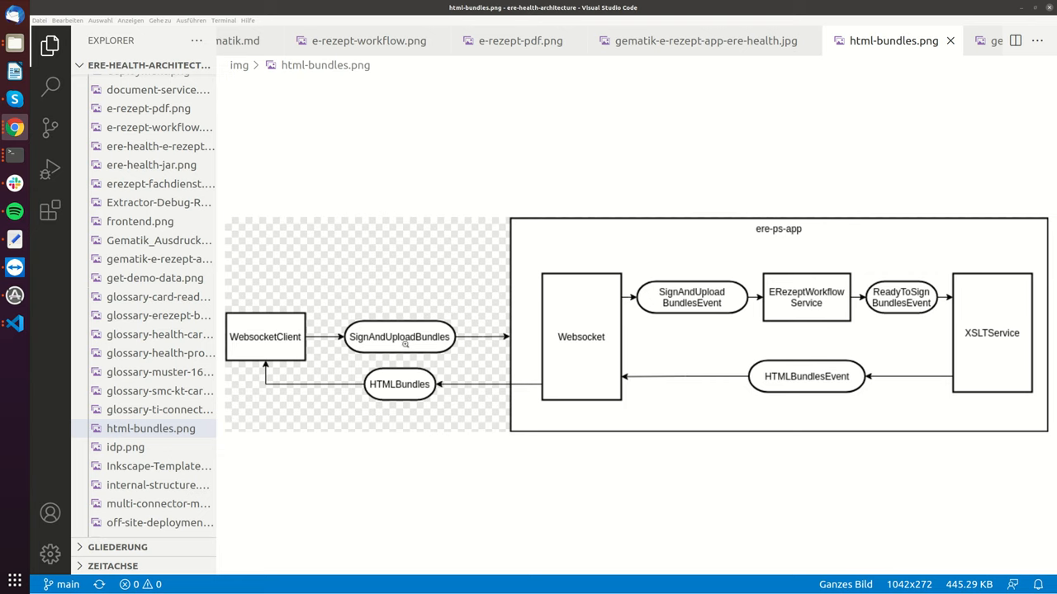
{"action": "mouse_move", "coordinate": [743, 272]}
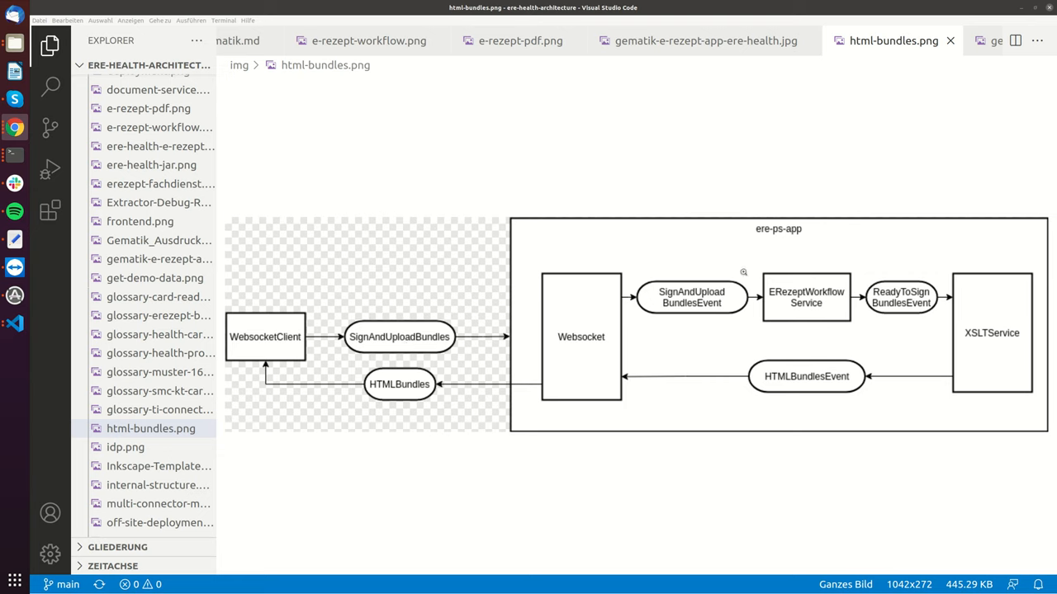
{"action": "mouse_move", "coordinate": [581, 336]}
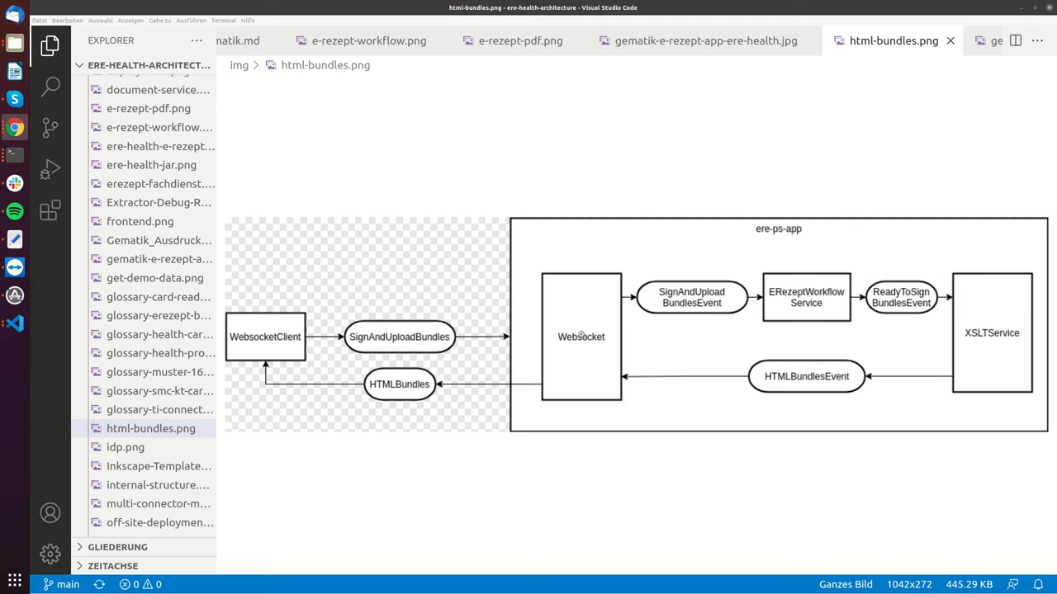
{"action": "mouse_move", "coordinate": [277, 339]}
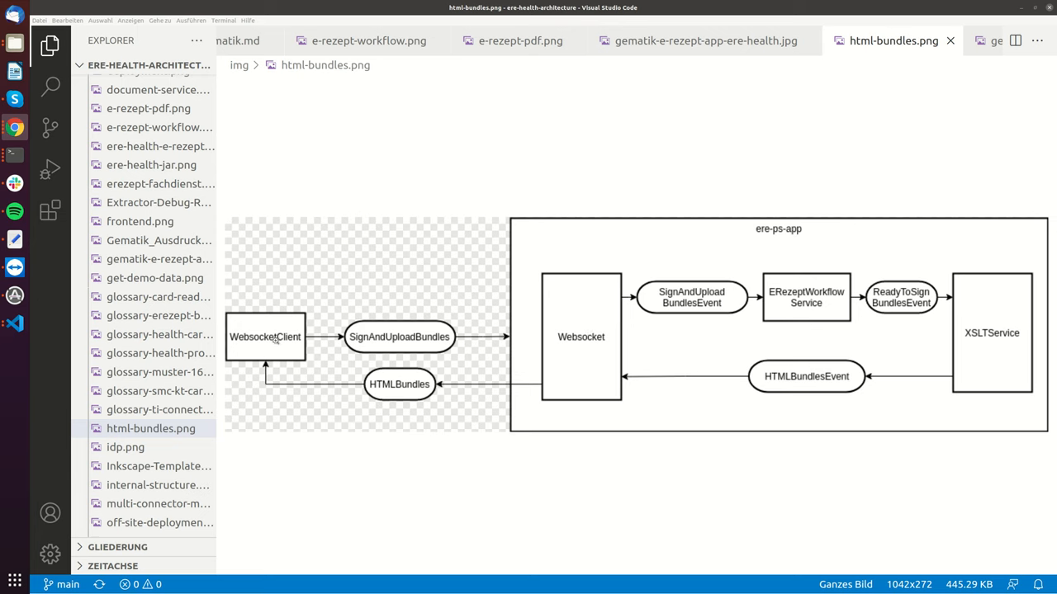
{"action": "mouse_move", "coordinate": [596, 350]}
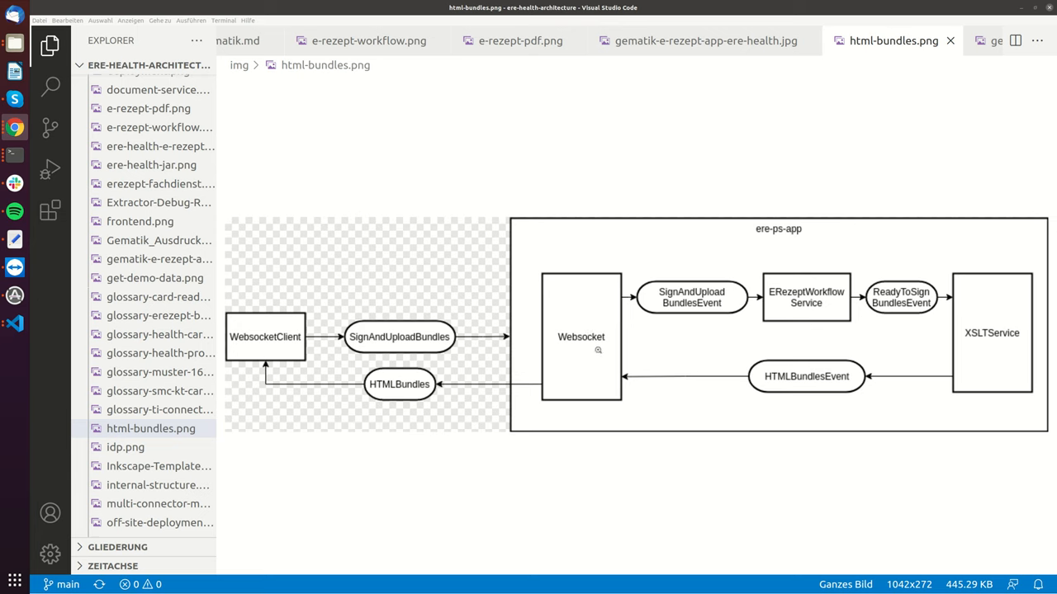
{"action": "mouse_move", "coordinate": [578, 347]}
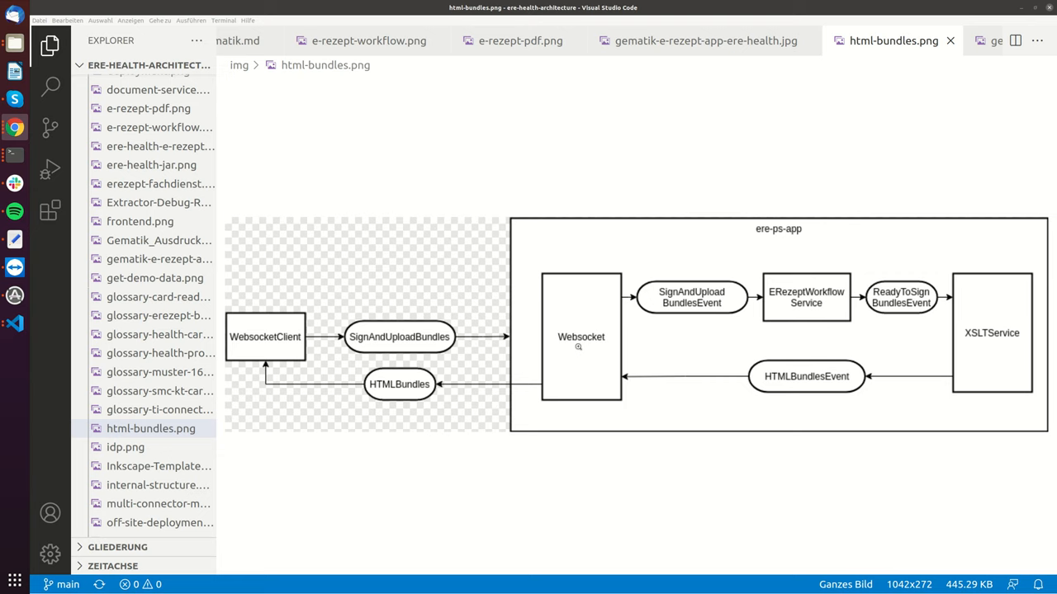
{"action": "mouse_move", "coordinate": [615, 346]}
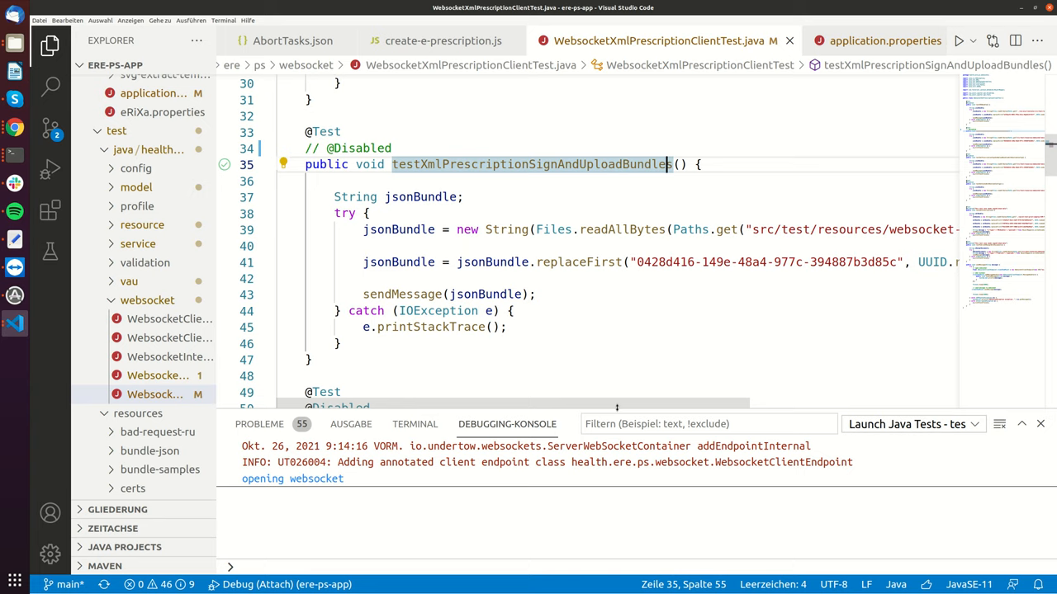
Scroll the WebsocketXmlPrescriptionClientTest file to bring sendMessage into view.
{"action": "scroll", "scroll_direction": "right", "scroll_amount": 3}
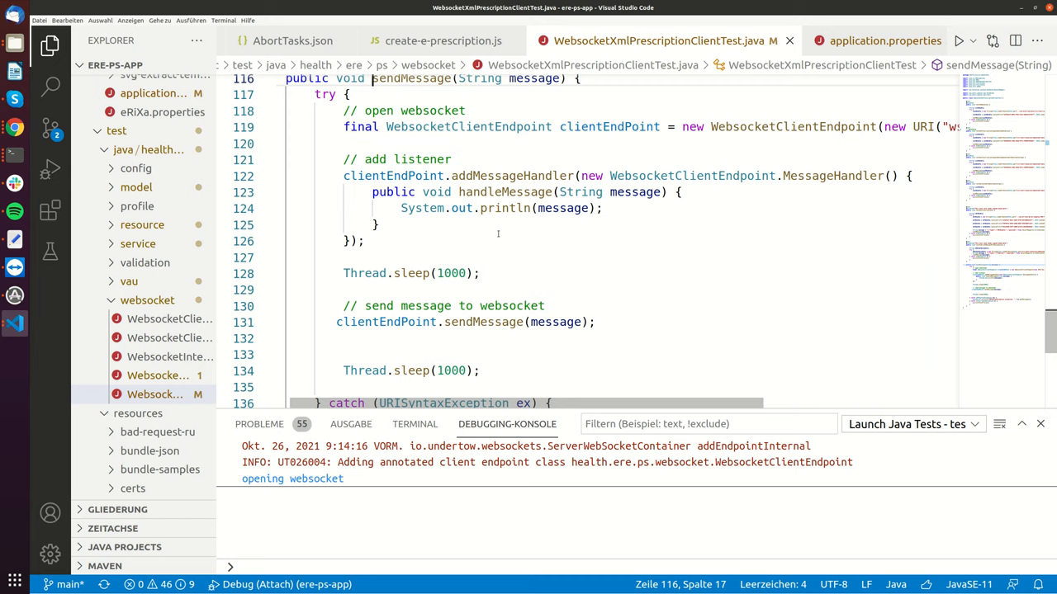
{"action": "mouse_move", "coordinate": [532, 298]}
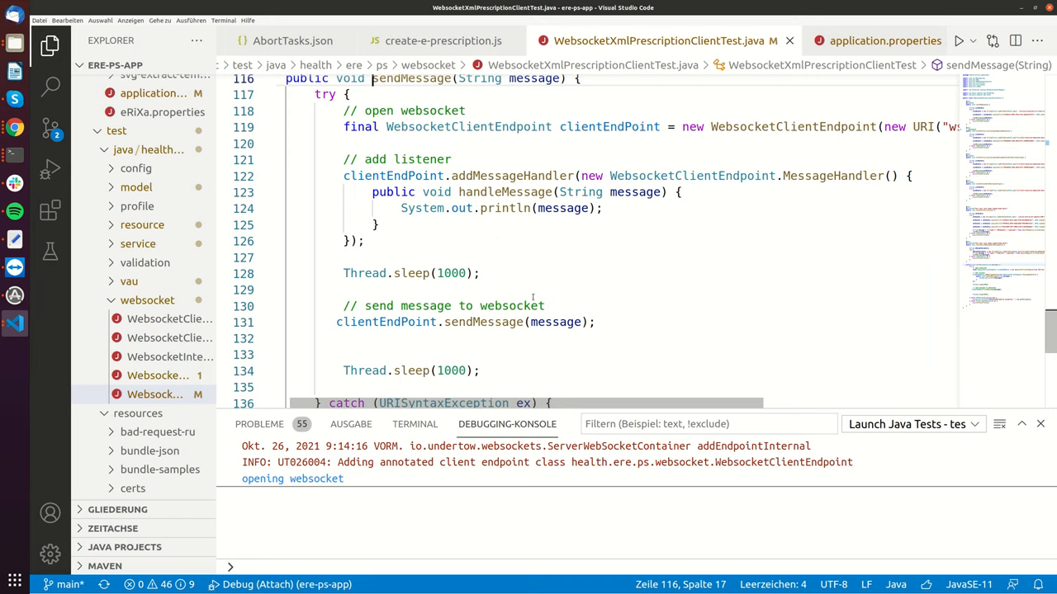
{"action": "mouse_move", "coordinate": [789, 40]}
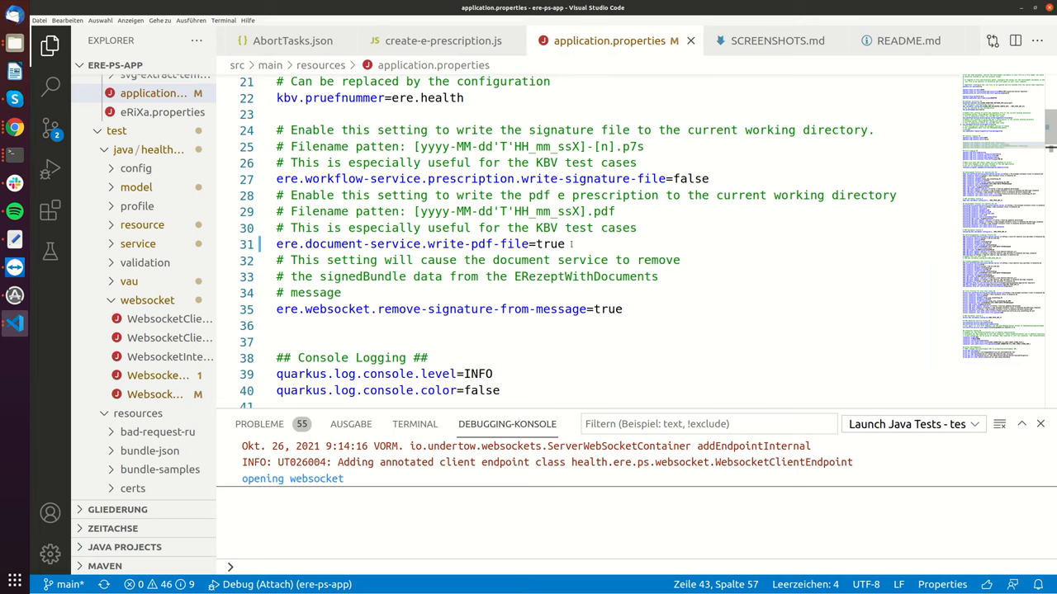
Widen the Explorer sidebar so full file names are readable.
{"action": "left_click_drag", "start_coordinate": [428, 244], "coordinate": [565, 244]}
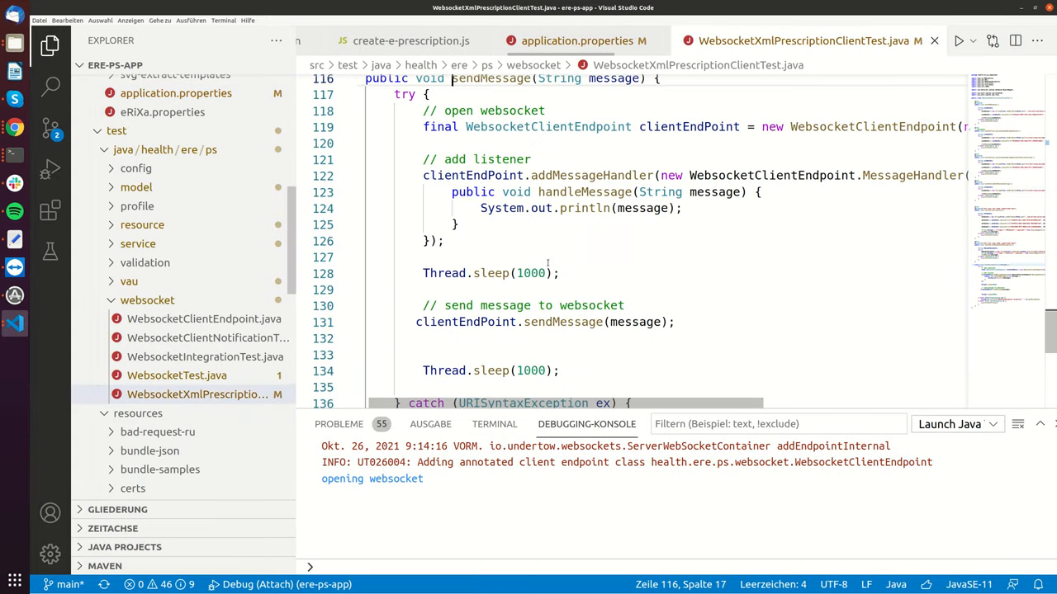
Select the SignAndUploadBundles.json file name on line 39 of the test.
{"action": "left_click", "coordinate": [545, 257]}
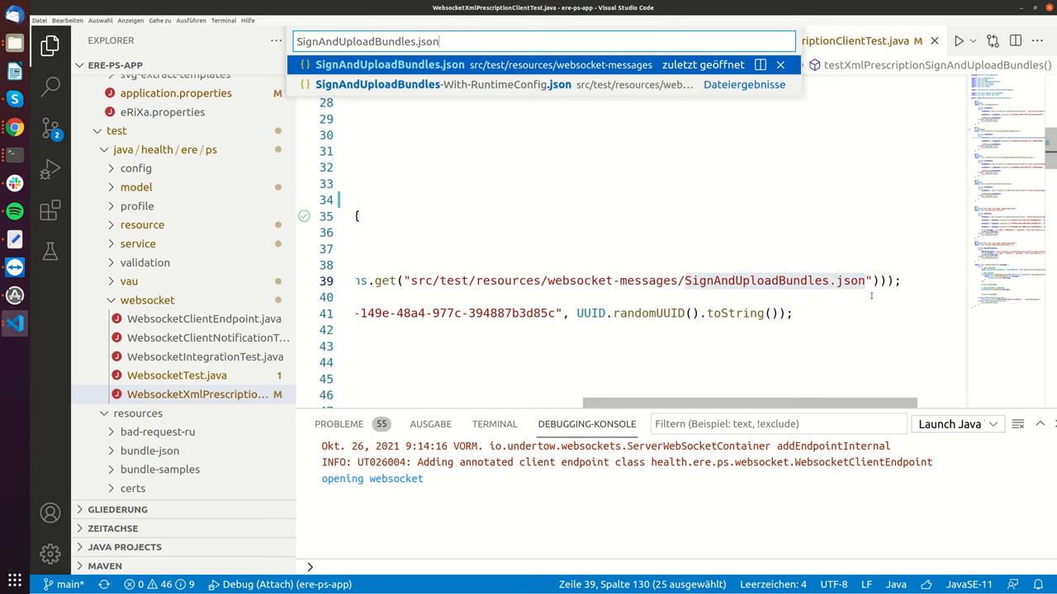
{"action": "left_click", "coordinate": [389, 64]}
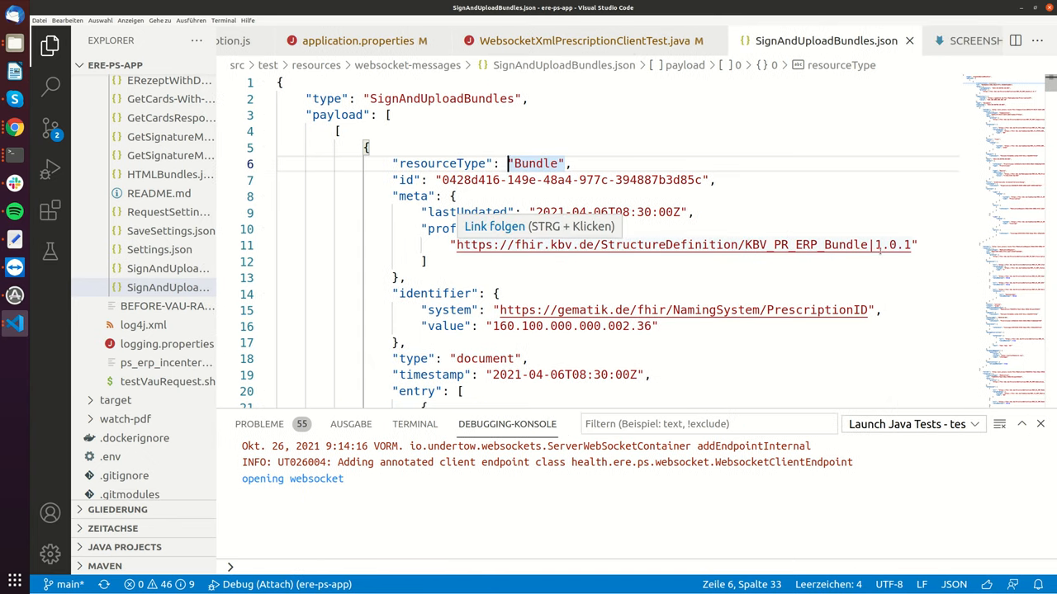
{"action": "scroll", "scroll_direction": "down", "scroll_amount": 3}
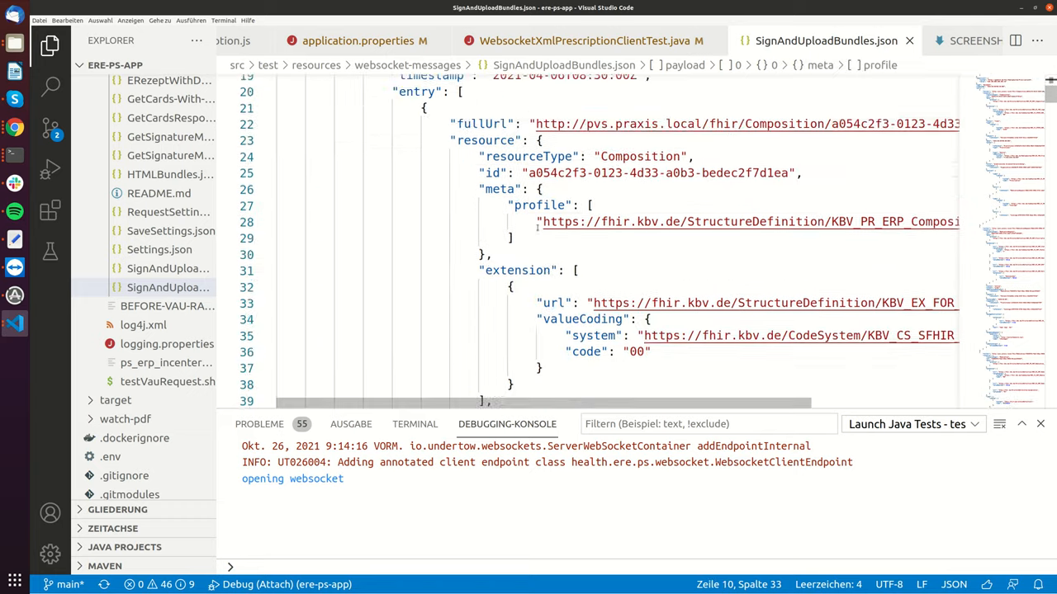
{"action": "scroll", "scroll_direction": "down", "scroll_amount": 3}
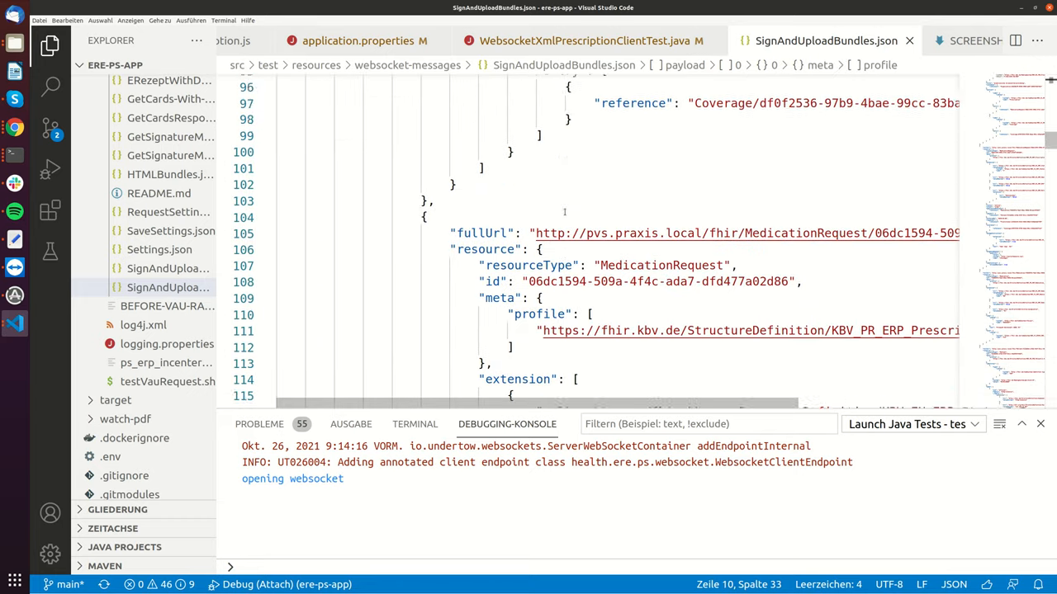
{"action": "scroll", "scroll_direction": "down", "scroll_amount": 3}
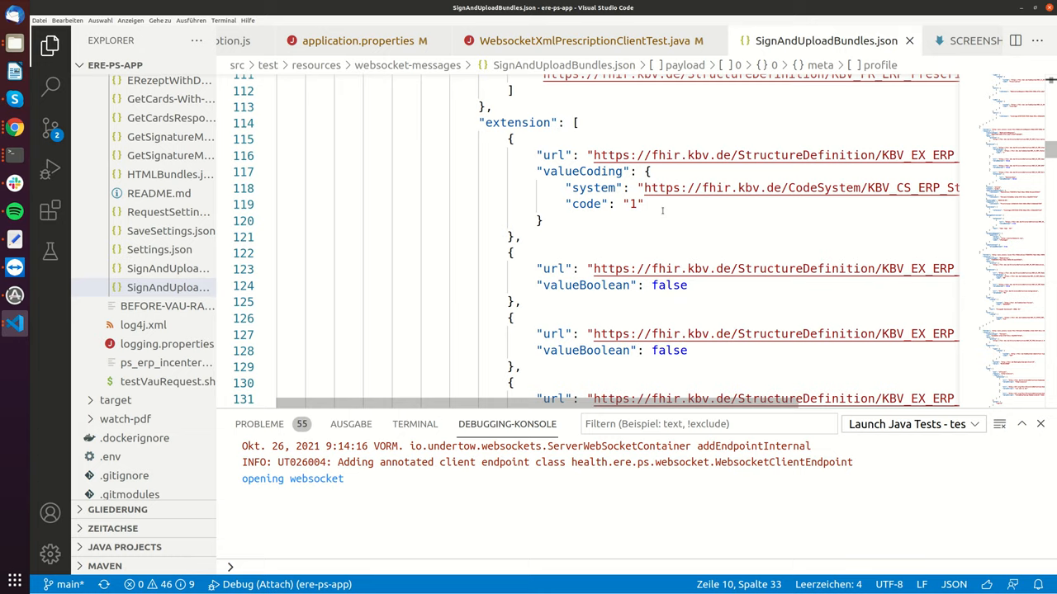
{"action": "scroll", "scroll_direction": "down", "scroll_amount": 3}
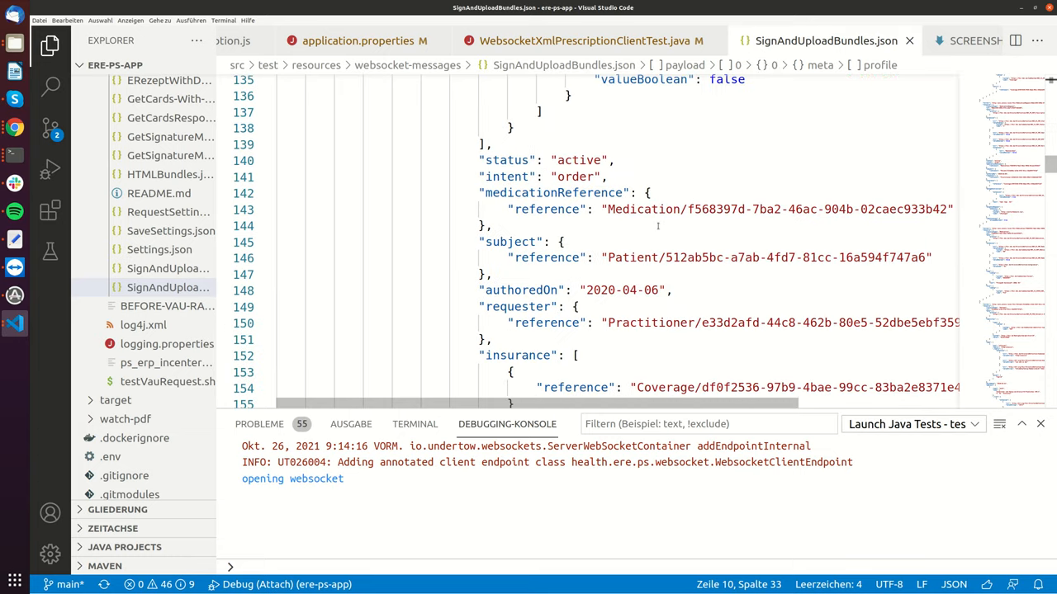
{"action": "scroll", "scroll_direction": "down", "scroll_amount": 3}
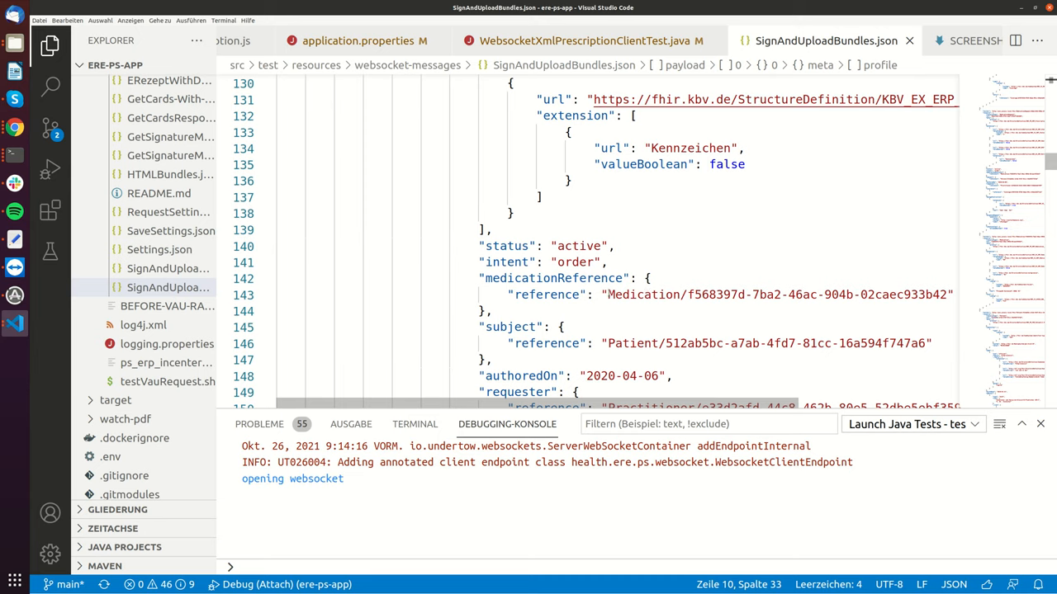
Search the bundle JSON for the Prospan® Hustensaft 100ml N1 medication, then close Find.
{"action": "double_click", "coordinate": [643, 295]}
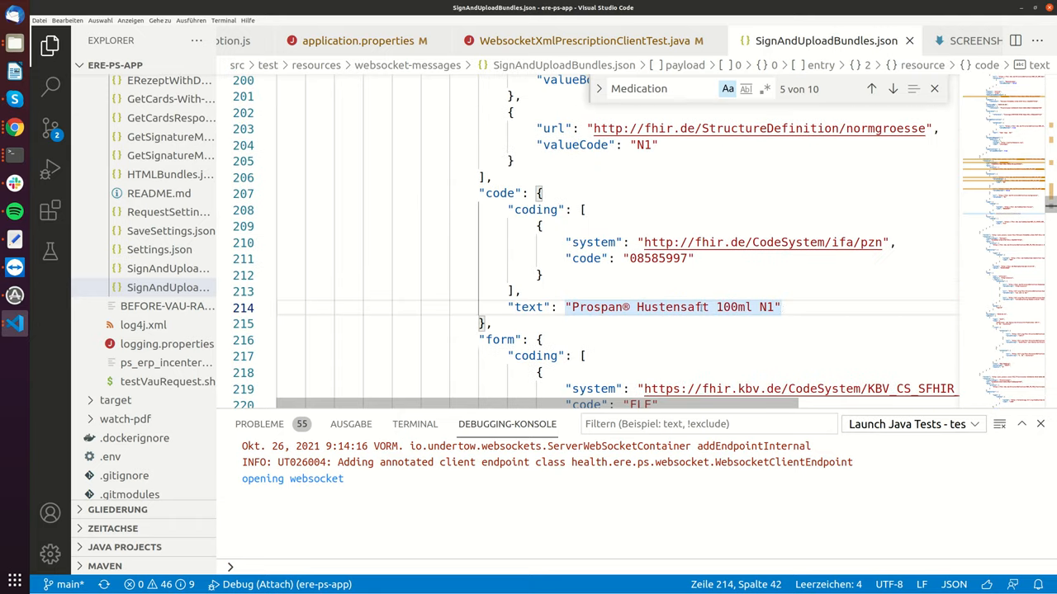
{"action": "scroll", "scroll_direction": "down", "scroll_amount": 3}
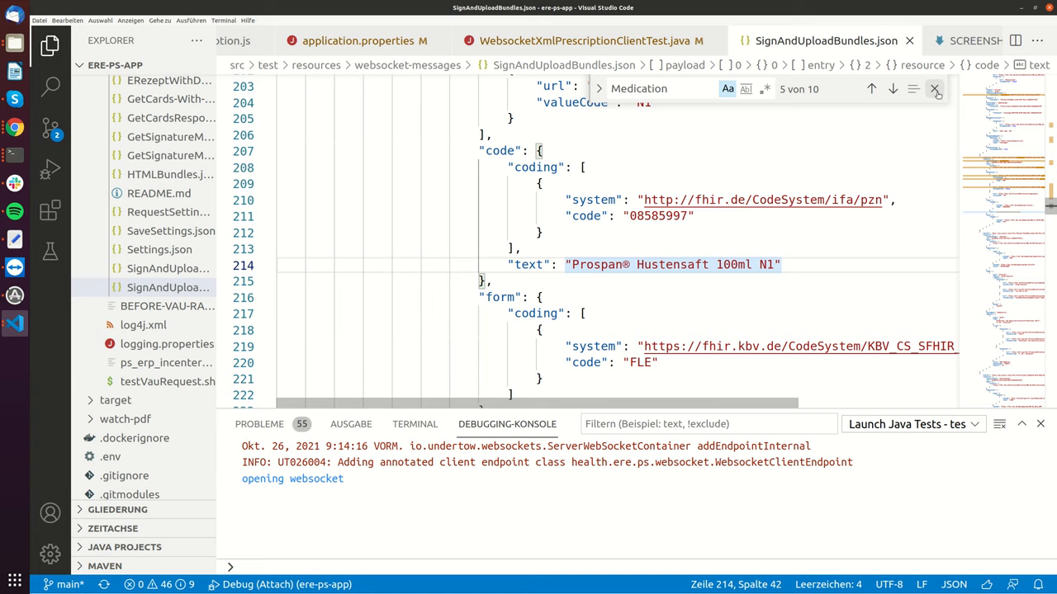
{"action": "left_click", "coordinate": [588, 41]}
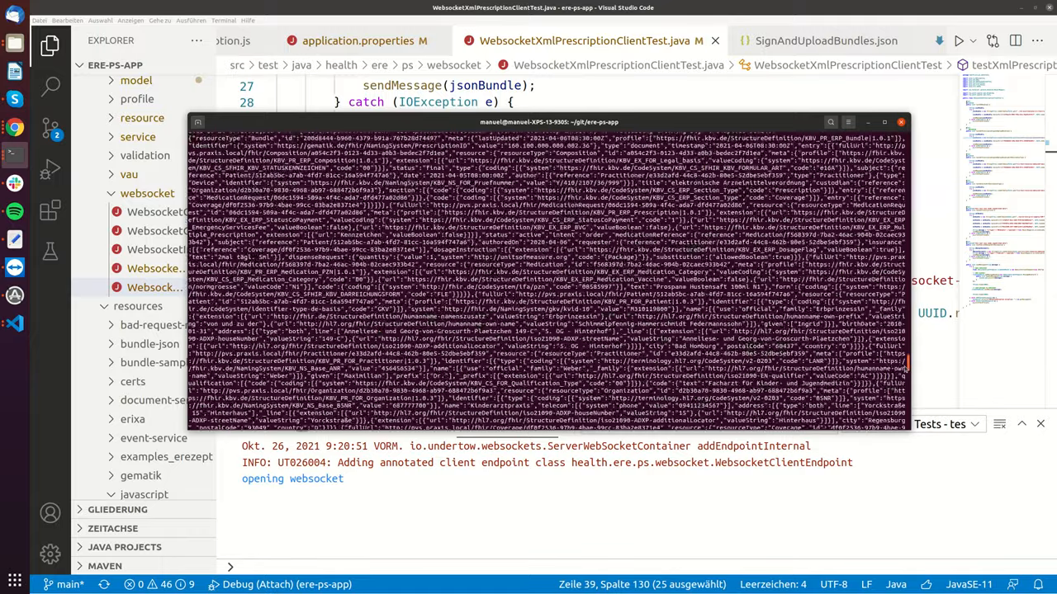
Scroll to the ERezeptWithDocuments reply and select its PrescriptionID value.
{"action": "scroll", "scroll_direction": "down", "scroll_amount": 3}
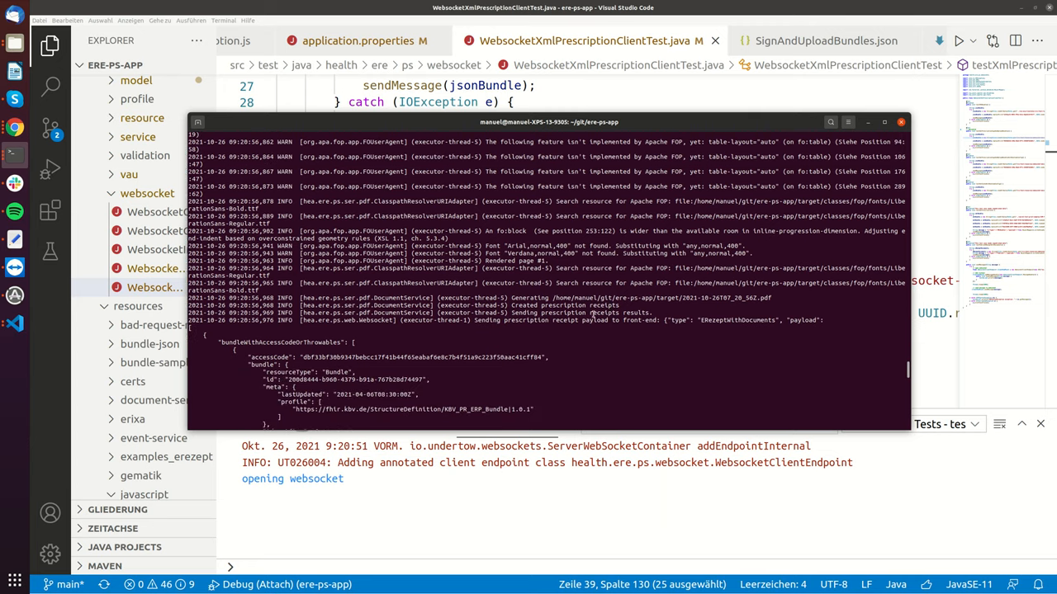
{"action": "mouse_move", "coordinate": [738, 302]}
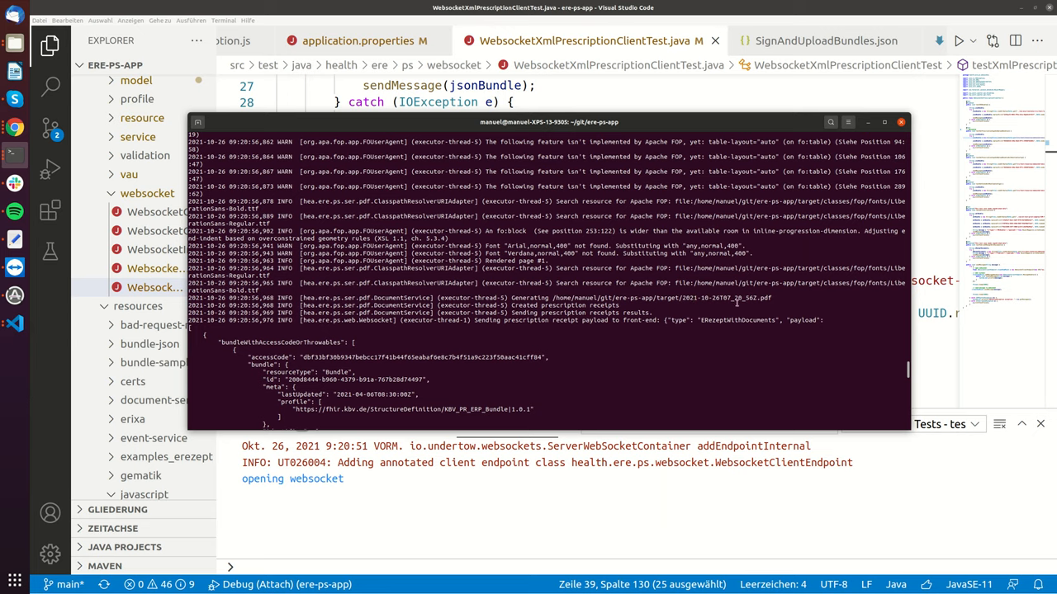
{"action": "mouse_move", "coordinate": [714, 321]}
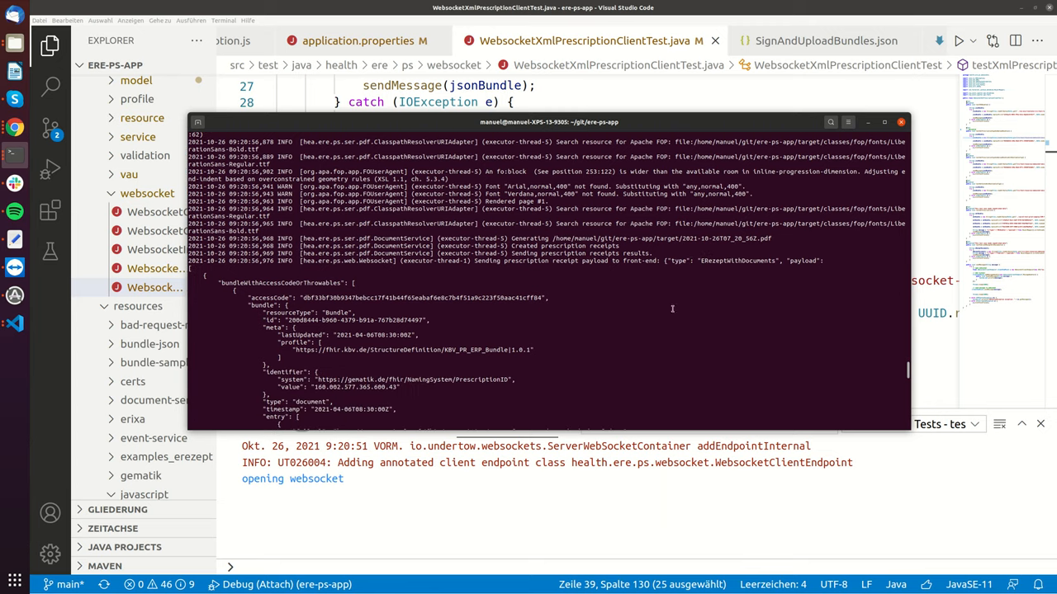
{"action": "double_click", "coordinate": [413, 297]}
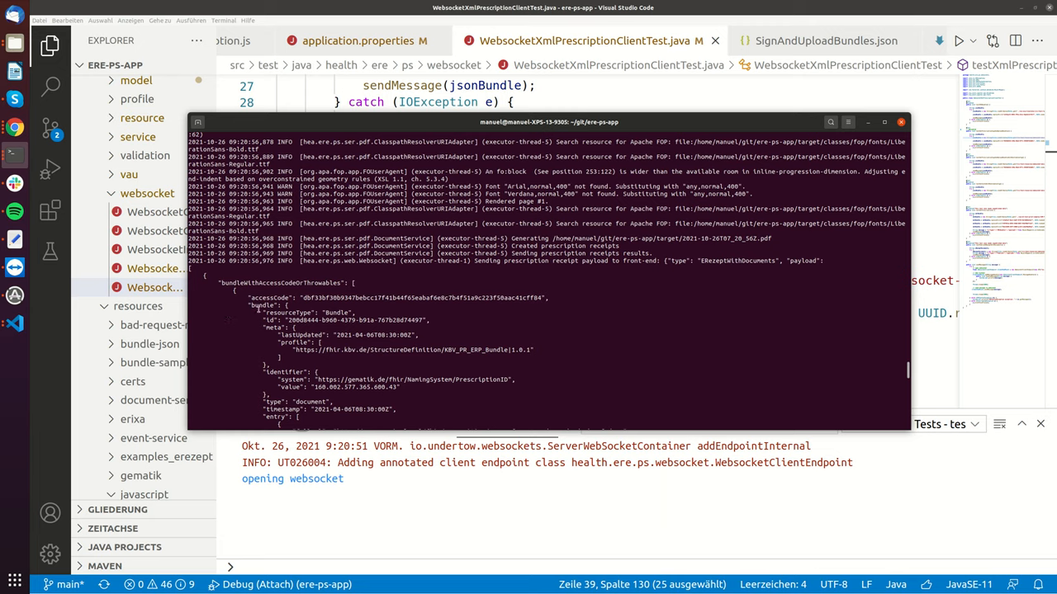
{"action": "scroll", "scroll_direction": "down", "scroll_amount": 3}
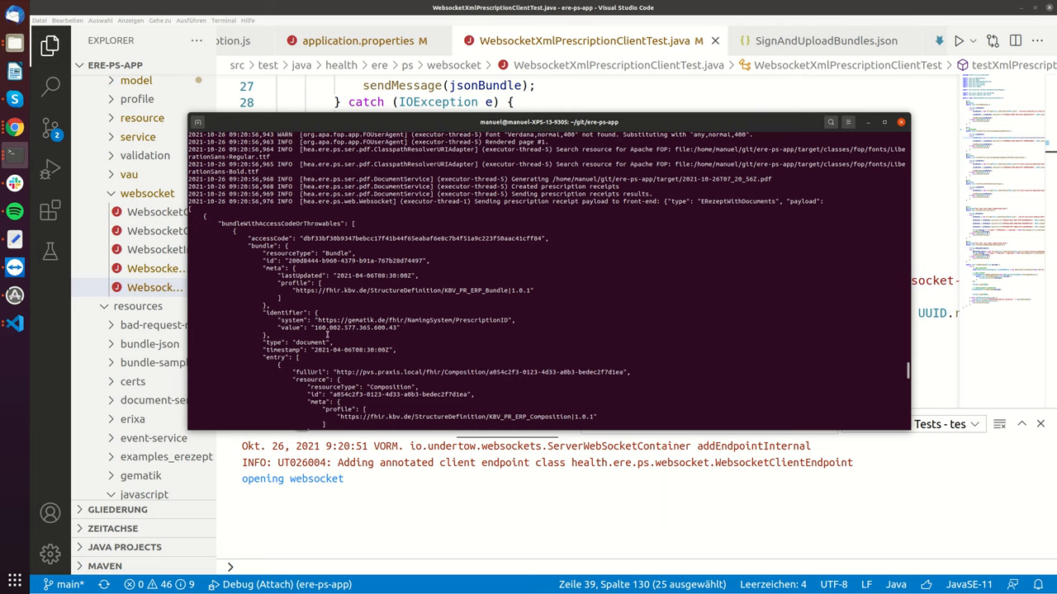
{"action": "double_click", "coordinate": [355, 327]}
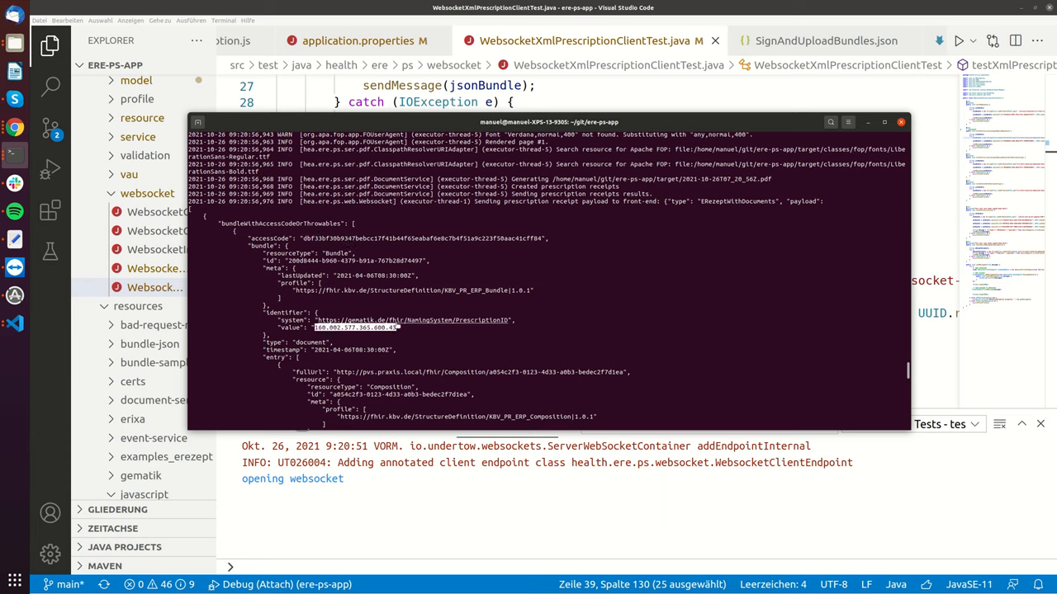
{"action": "mouse_move", "coordinate": [438, 301]}
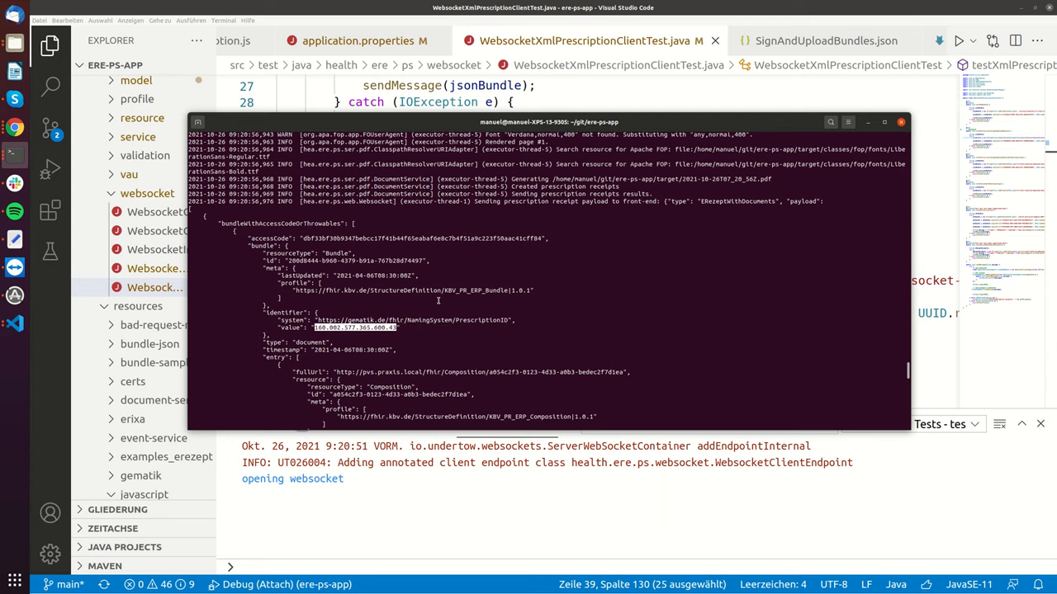
{"action": "scroll", "scroll_direction": "down", "scroll_amount": 3}
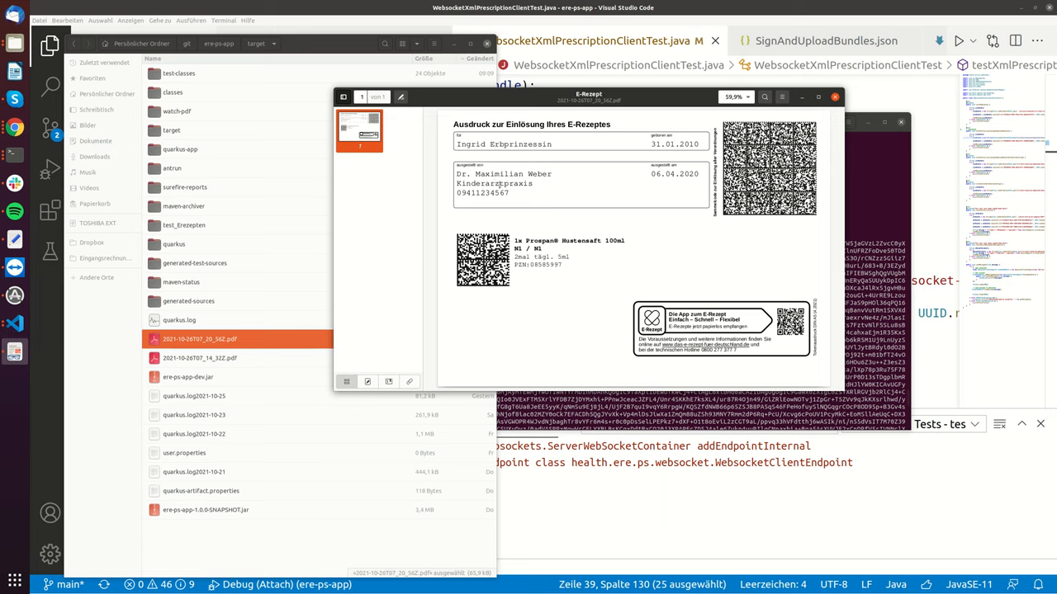
{"action": "mouse_move", "coordinate": [536, 201]}
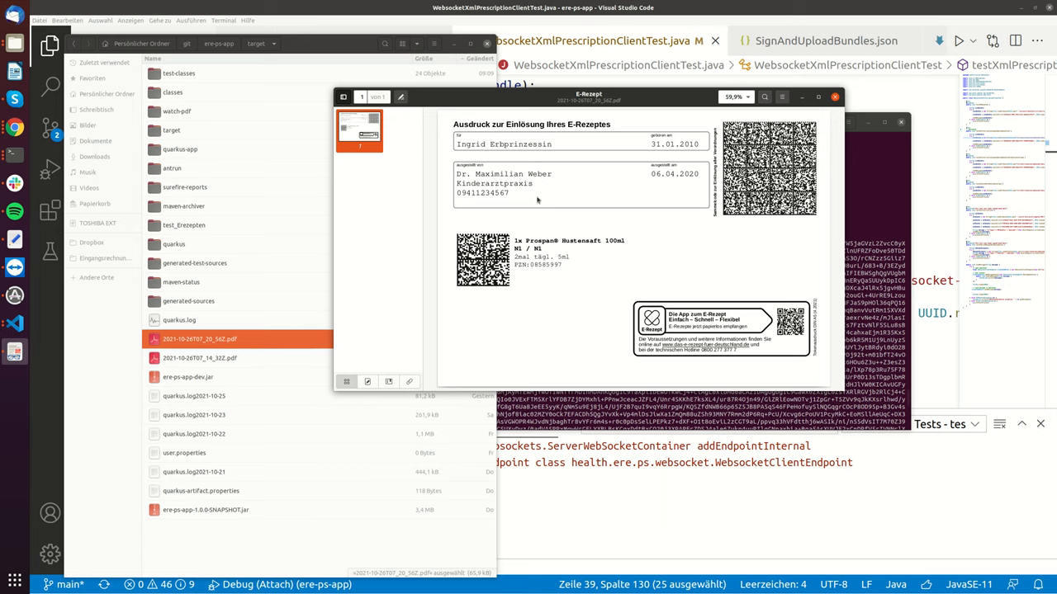
{"action": "mouse_move", "coordinate": [537, 199]}
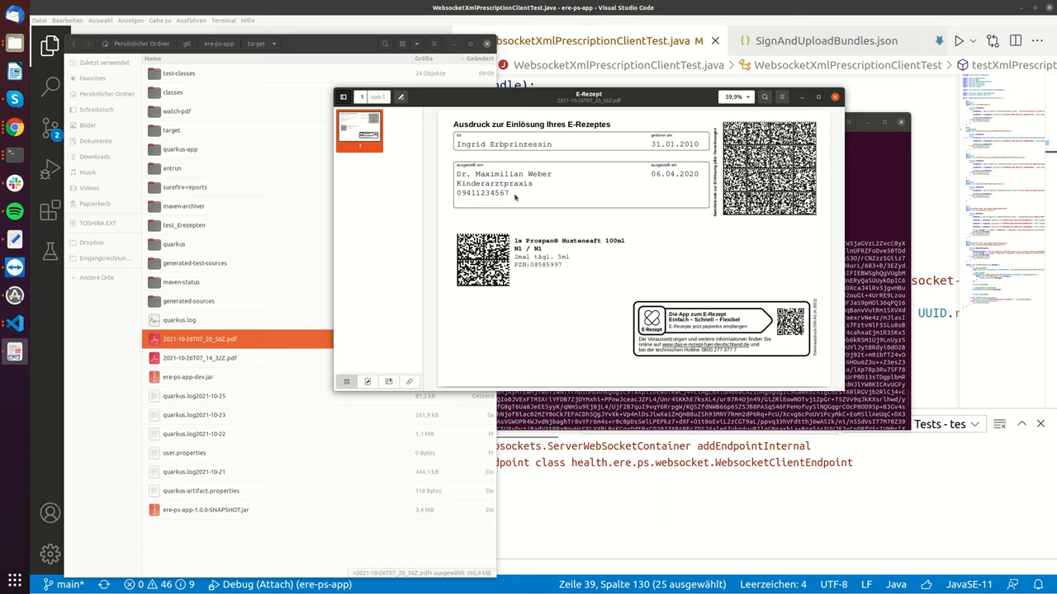
{"action": "mouse_move", "coordinate": [517, 197]}
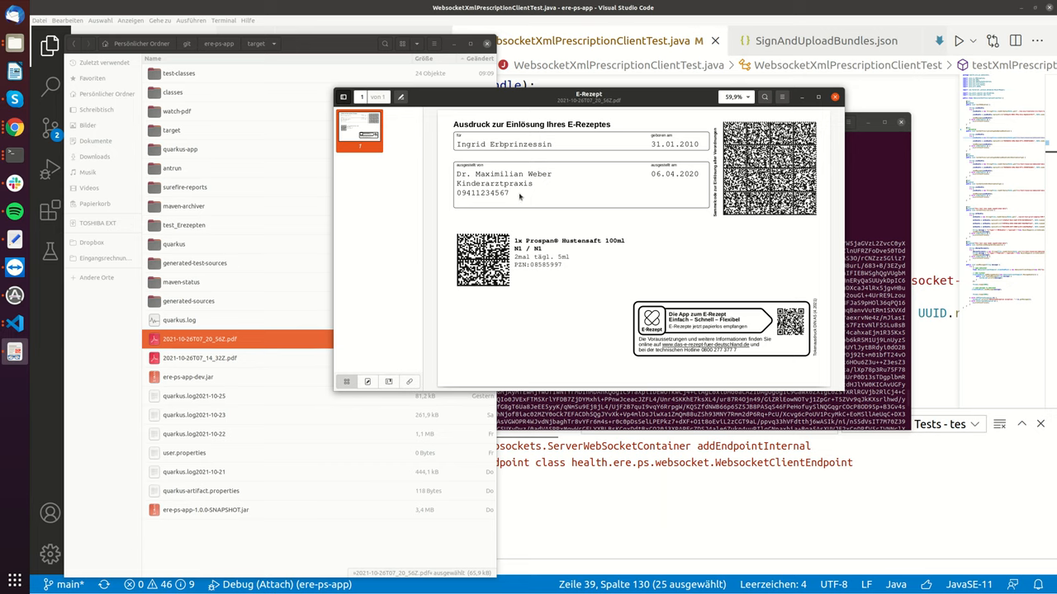
{"action": "mouse_move", "coordinate": [550, 191]}
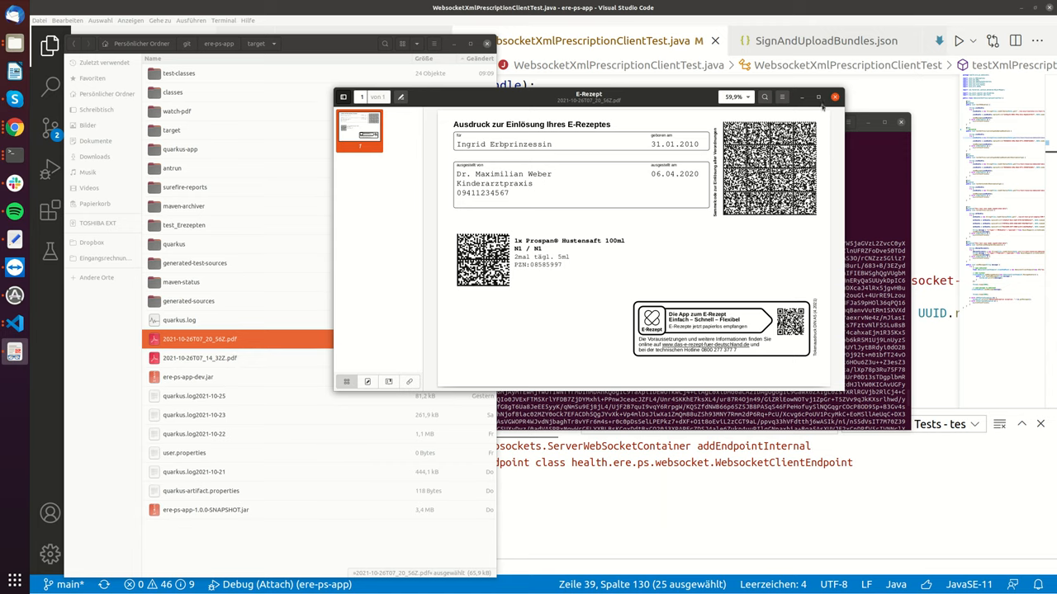
Close the Prospan® Hustensaft 100ml e-prescription PDF in Document Viewer.
{"action": "left_click", "coordinate": [834, 96]}
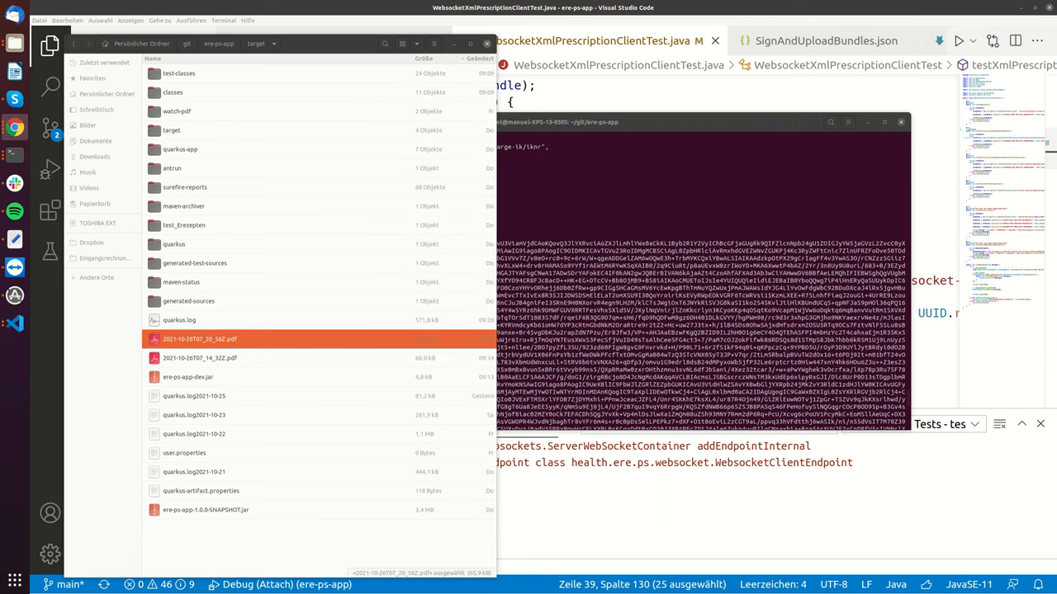